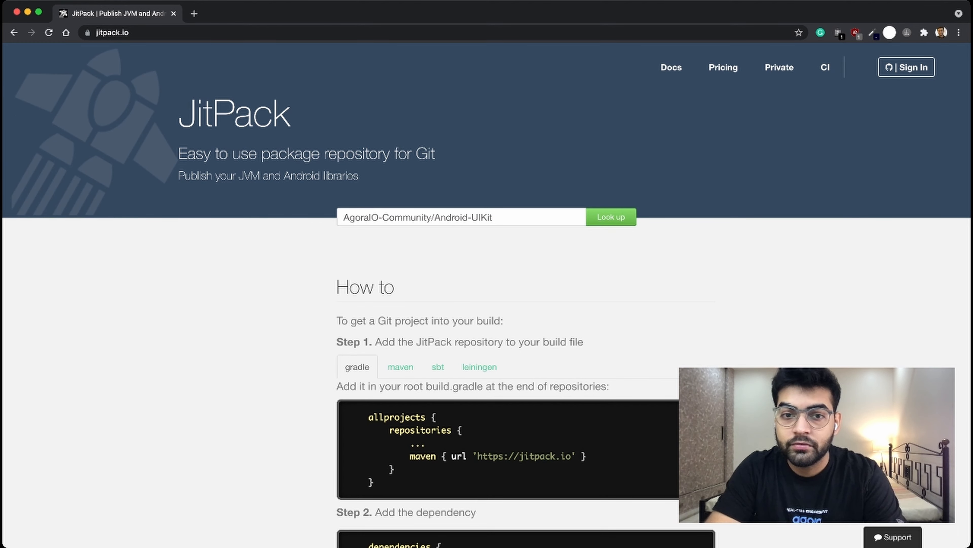
# - Look up AgoraIO-Community/Android-UIKit on JitPack to list its release versions
pyautogui.click(610, 216)
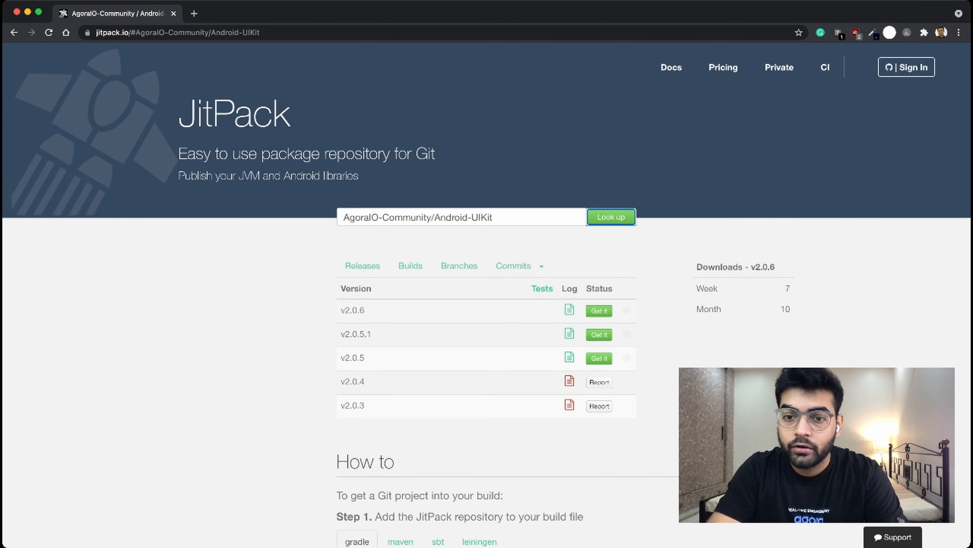
pyautogui.click(597, 310)
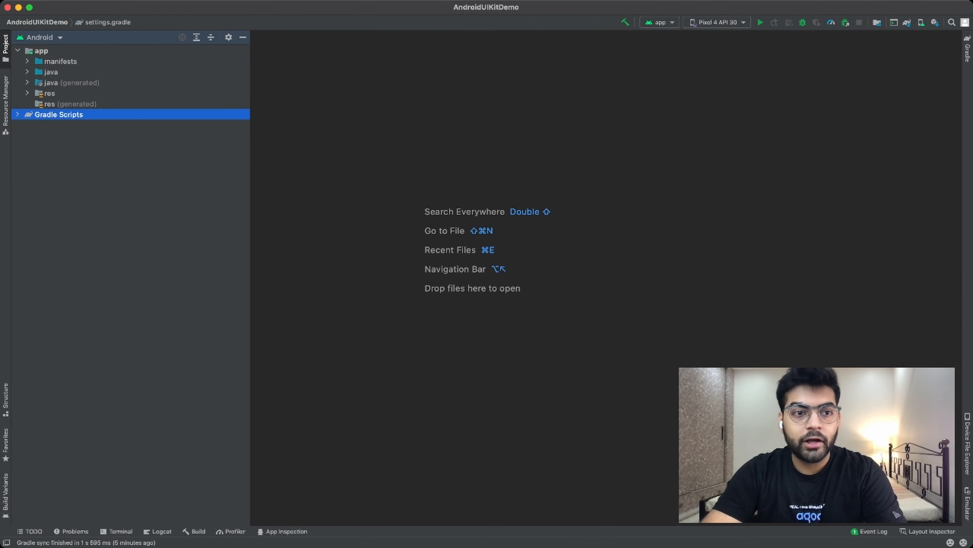
pyautogui.click(18, 114)
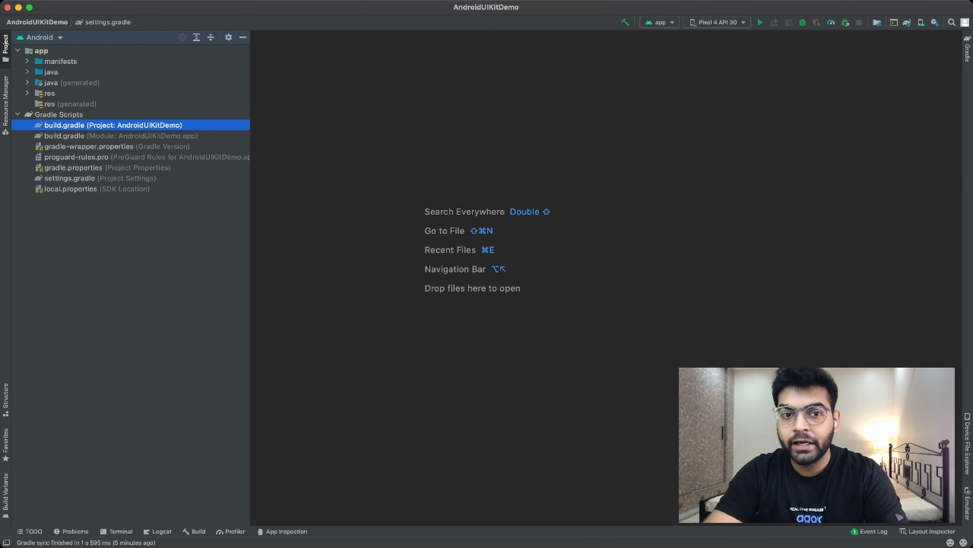
pyautogui.doubleClick(114, 125)
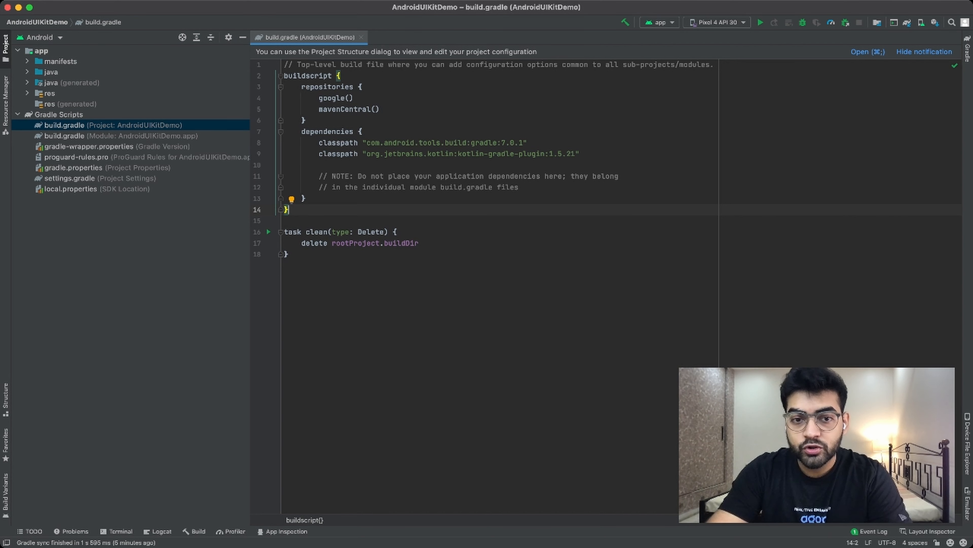
pyautogui.click(268, 232)
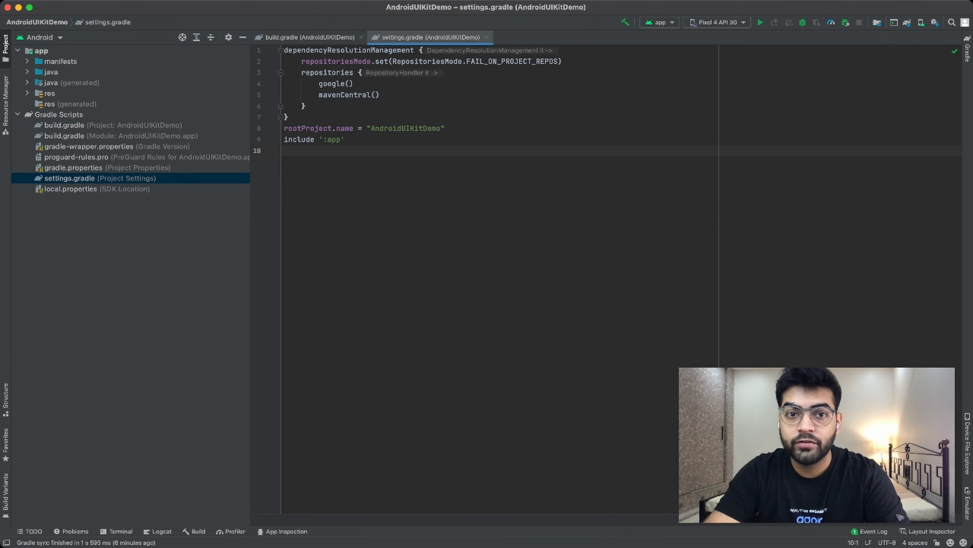
pyautogui.write("maven { url 'https://jitpack.io' }")
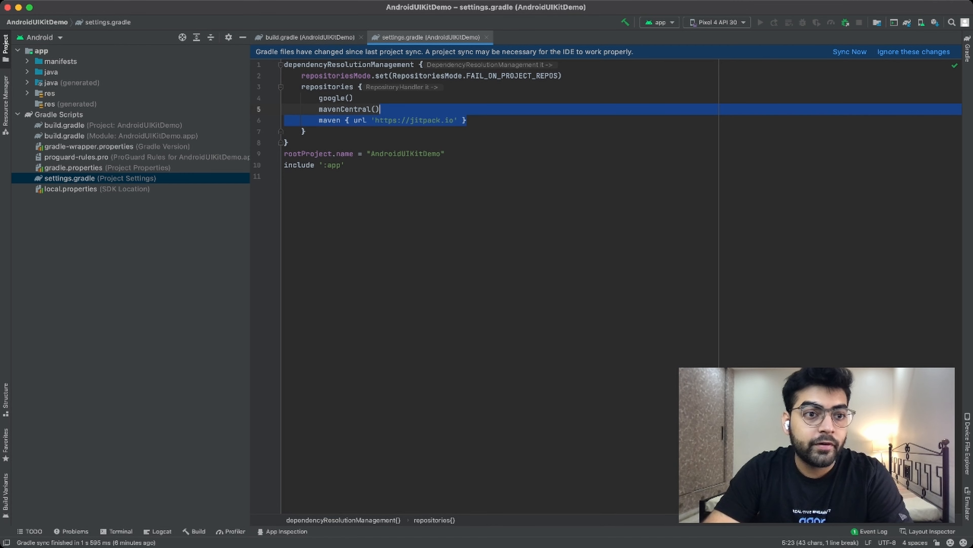
# - Add the com.github.AgoraIO-Community.Android-UIKit:final:v2.0.6 implementation dependency to the app build.gradle
pyautogui.click(64, 136)
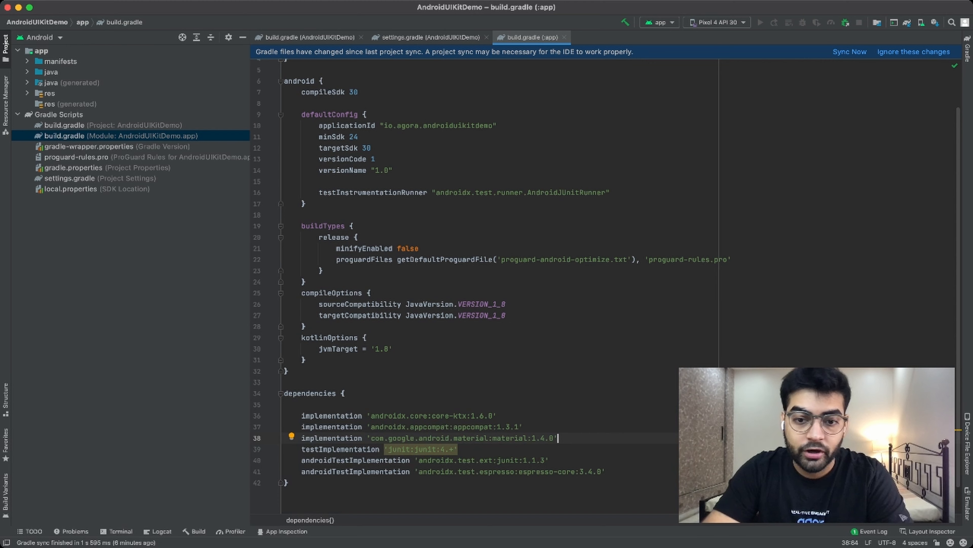
pyautogui.write("implementation 'com.github.AgoraIO-Community.Android-UIKit:final:v2.0.6'")
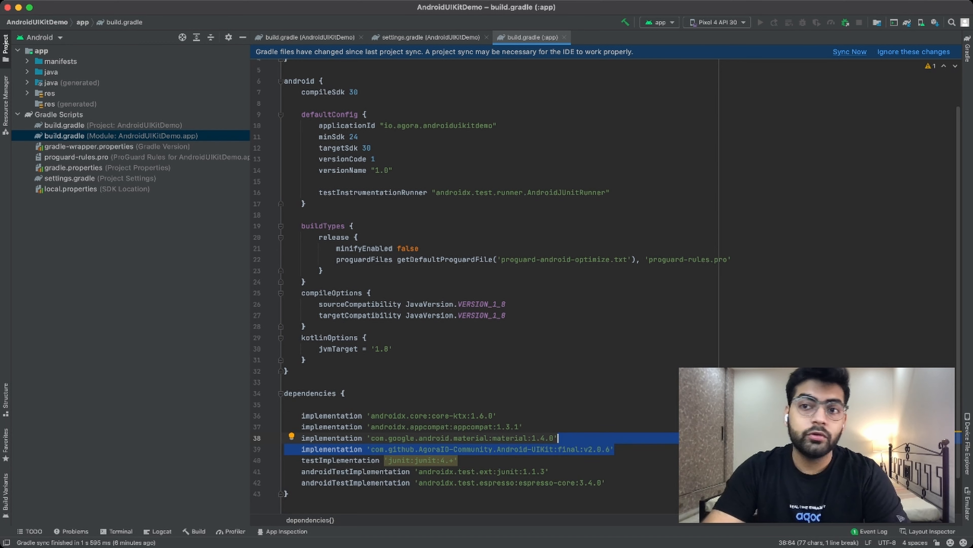
pyautogui.click(849, 52)
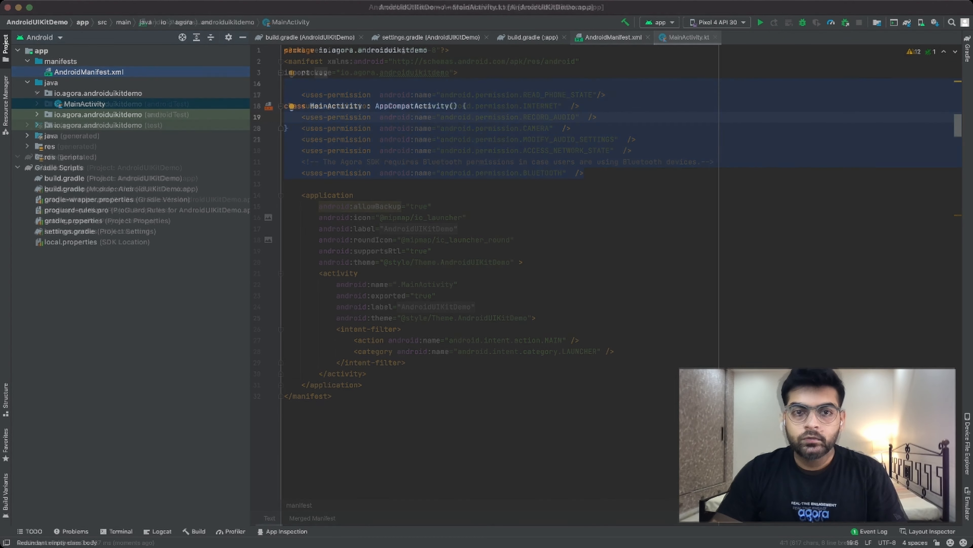
# - Declare a nullable agView: AgoraVideoViewer property in MainActivity
pyautogui.write('var')
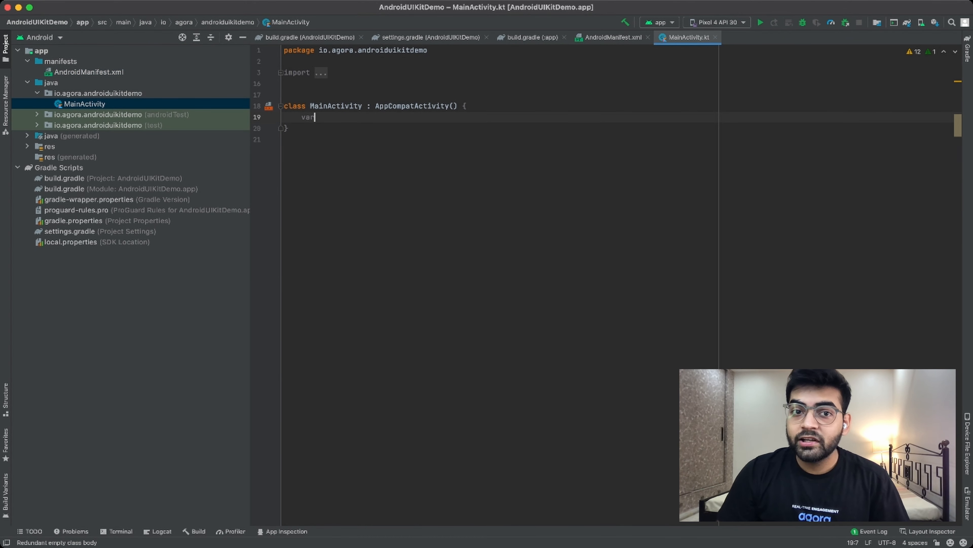
pyautogui.write('agView')
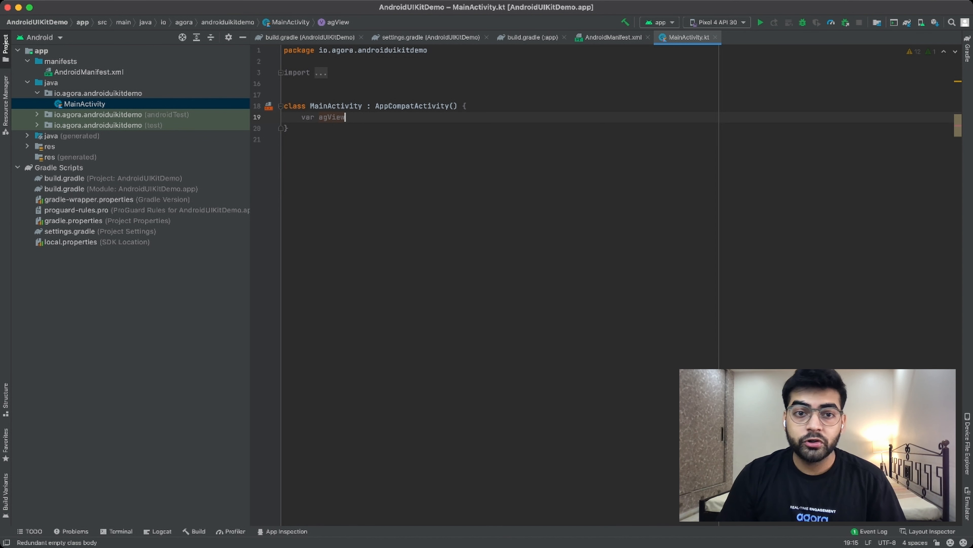
pyautogui.write(': AG')
pyautogui.write('val')
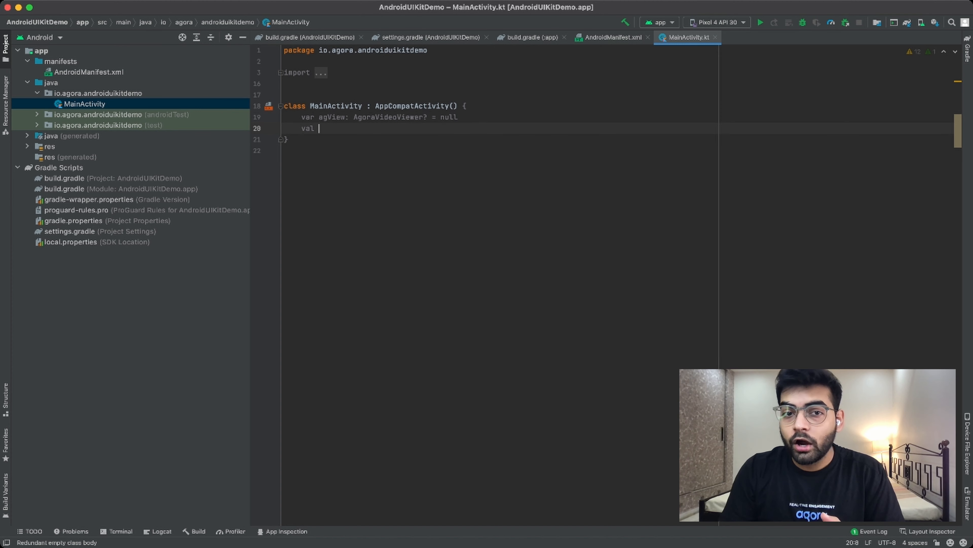
# - Declare appId and token String values and start the onCreate override
pyautogui.write('appId: String = "')
pyautogui.write('val token')
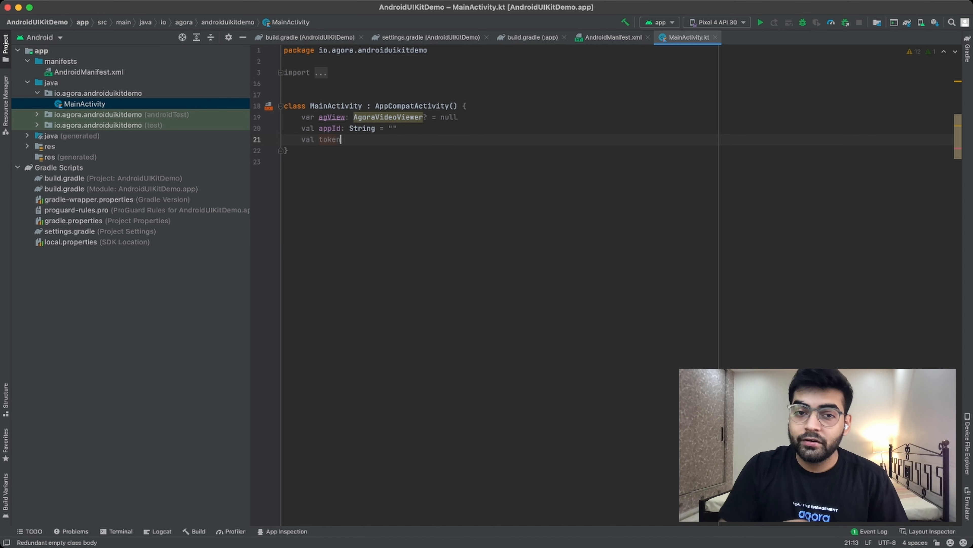
pyautogui.write(': Stro')
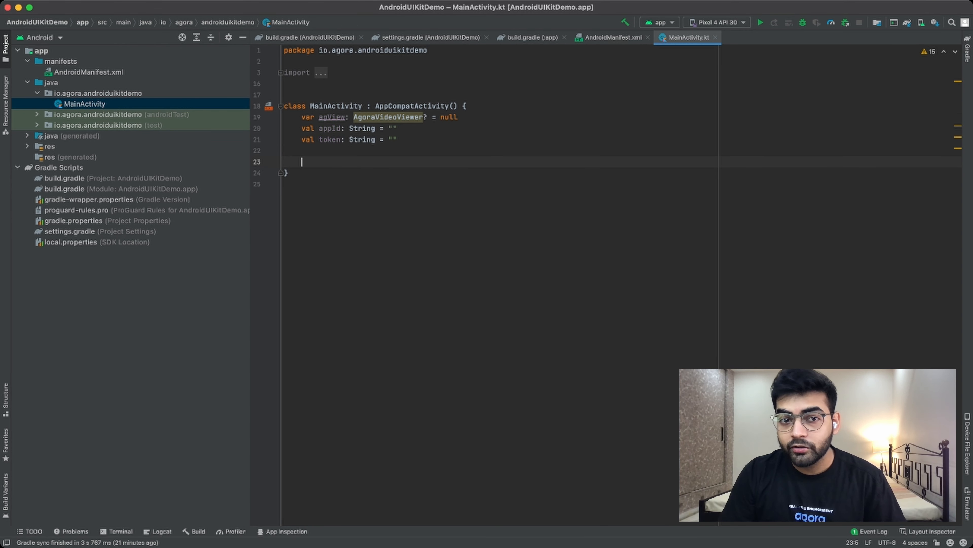
pyautogui.write('onCreate(savedInstanceState: Bundle?, persistentState: PersistableBundle?) {')
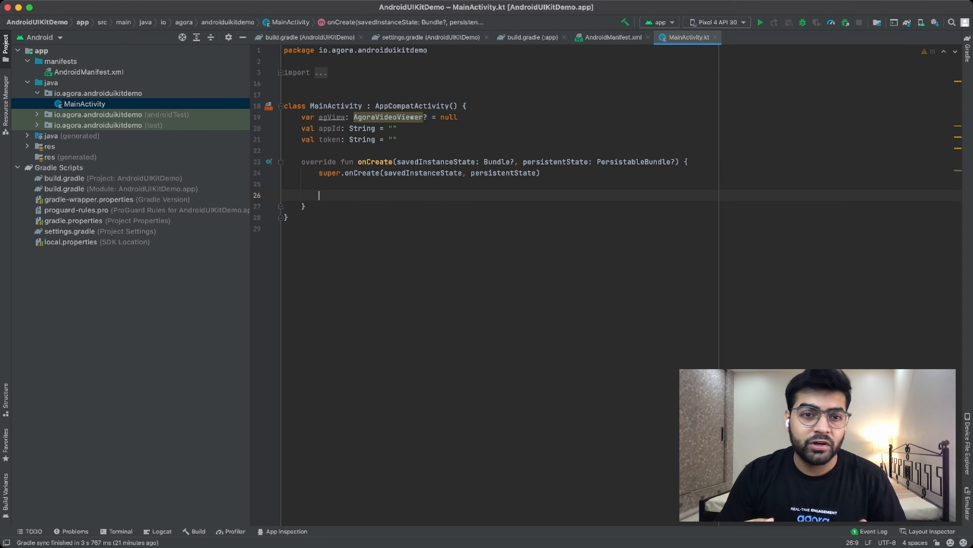
# - Set the content view and assign agView = AgoraVideoViewer(this, AgoraConnectionData(appId, token))
pyautogui.write('setContentView(R.layout.activity_main')
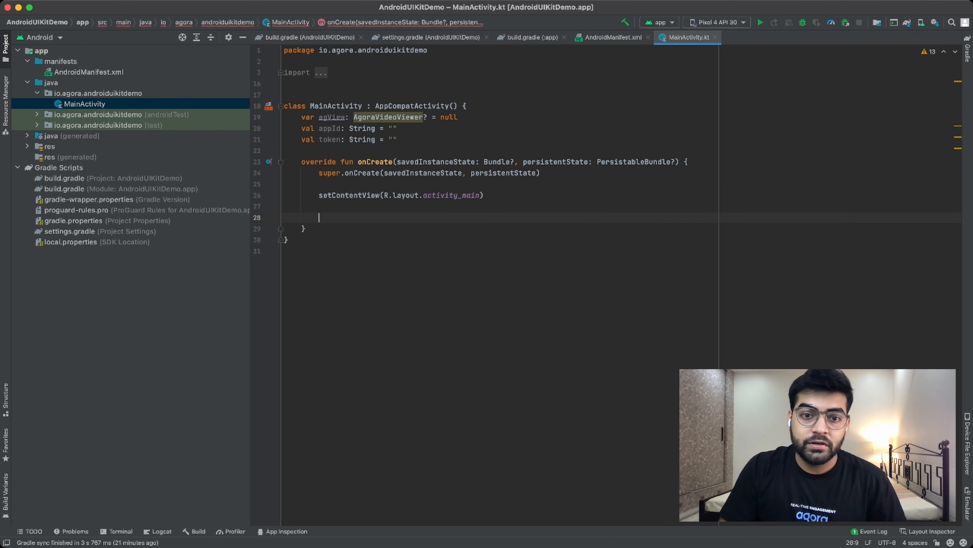
pyautogui.write('agView = Agora')
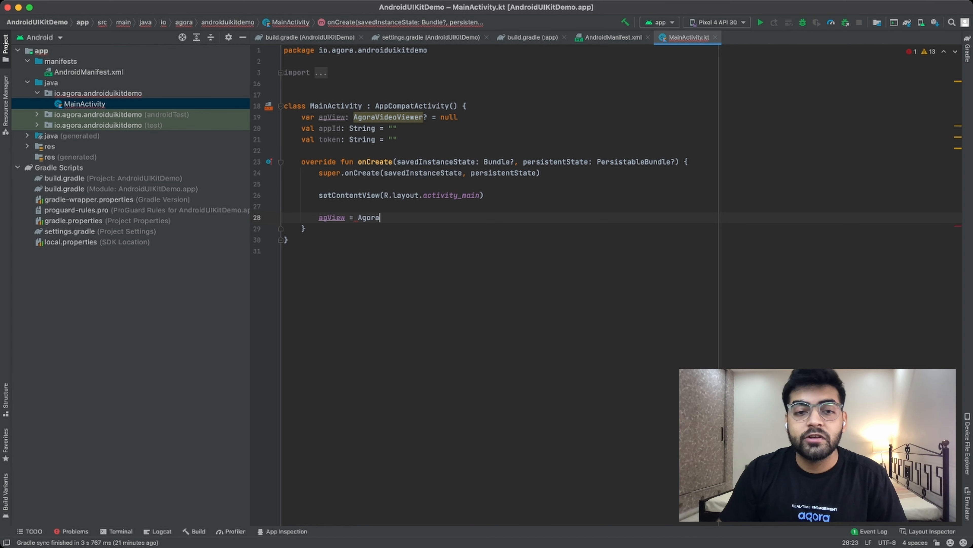
pyautogui.write('VideoViewer()')
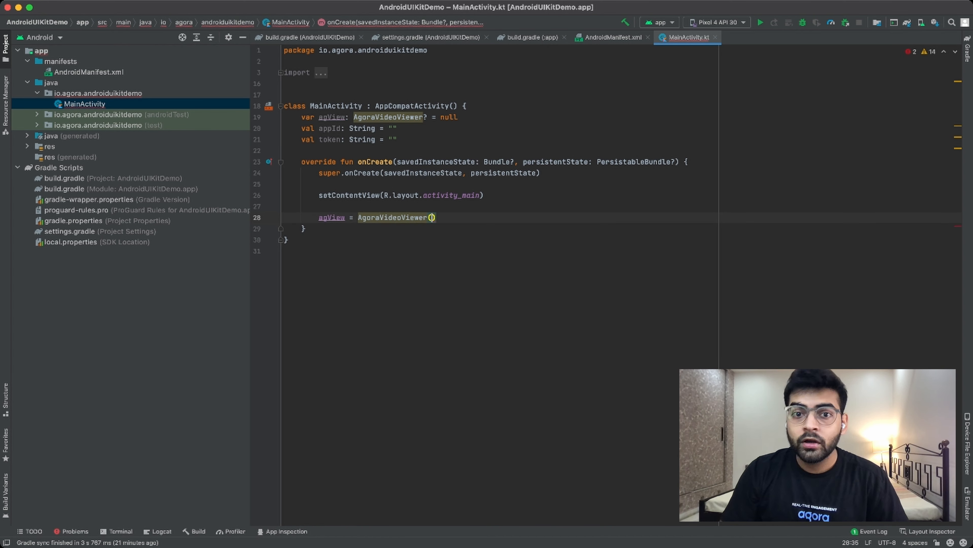
pyautogui.write('this,')
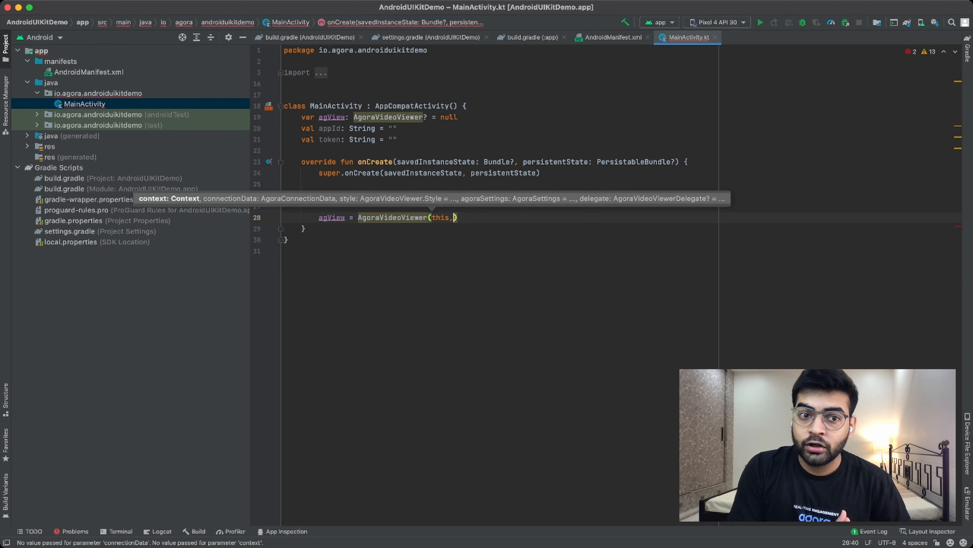
pyautogui.write('AgoraConnectionData(')
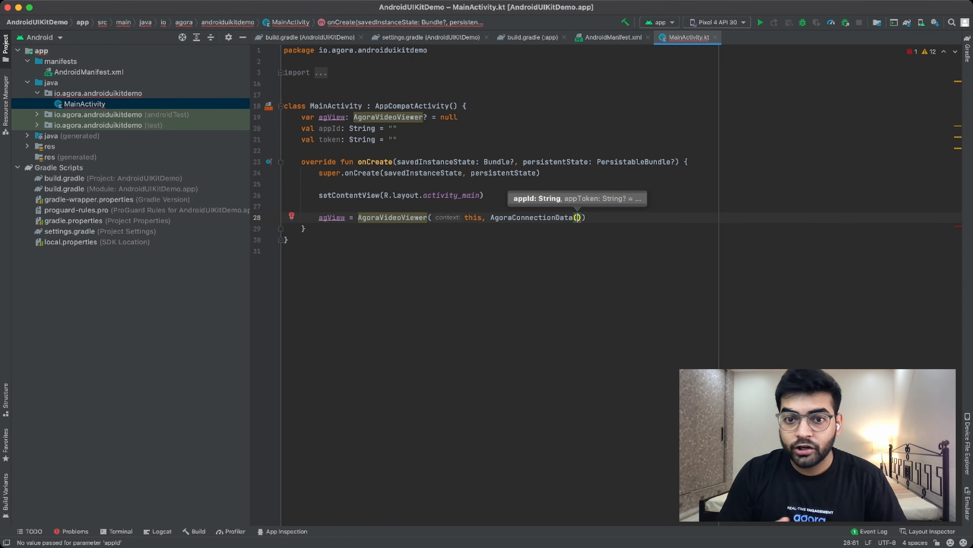
pyautogui.write('appId, token')
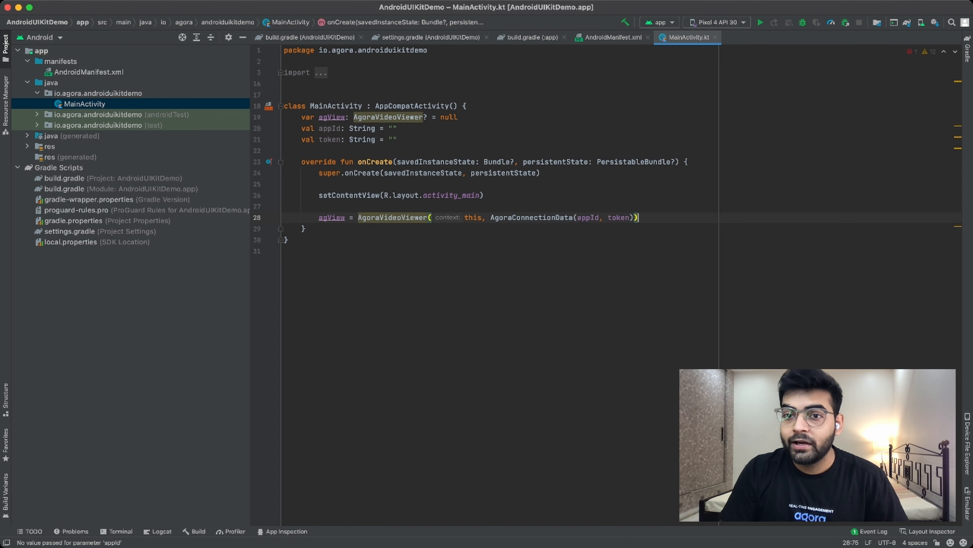
pyautogui.write('this')
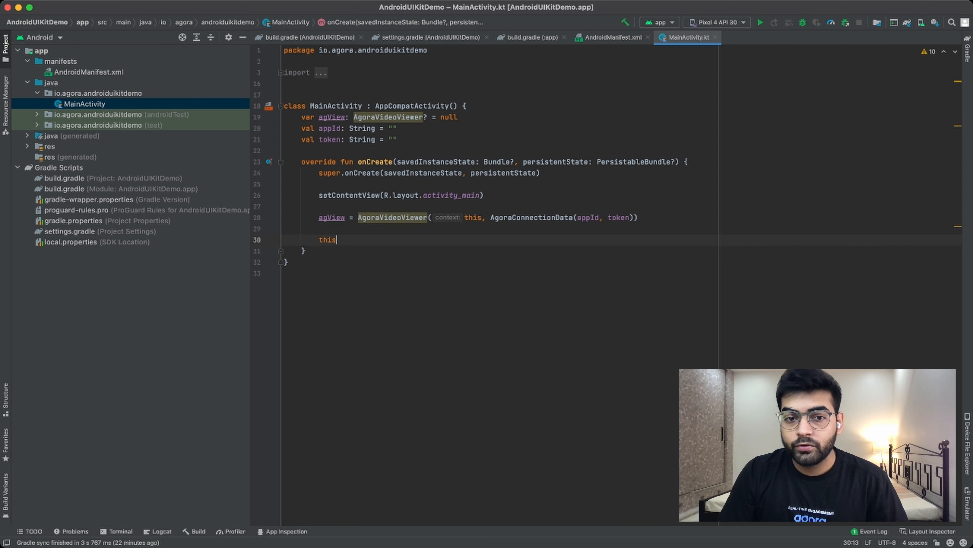
# - Add agView as a content view with MATCH_PARENT FrameLayout width and height parameters
pyautogui.write('.addCOntentView(agView, FrameLayout.LayoutParams(FrameLayout.LayoutParams.MATCH_PARENT')
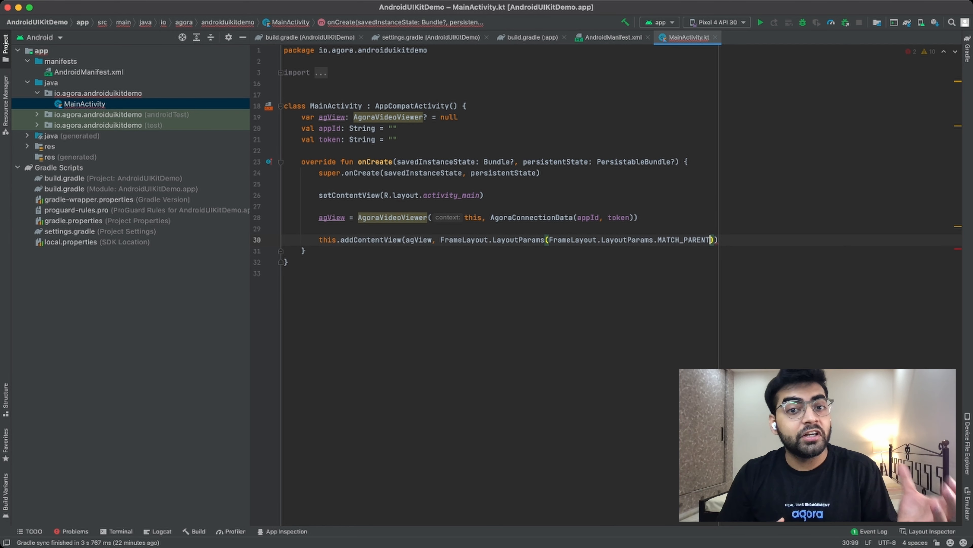
pyautogui.write(', F')
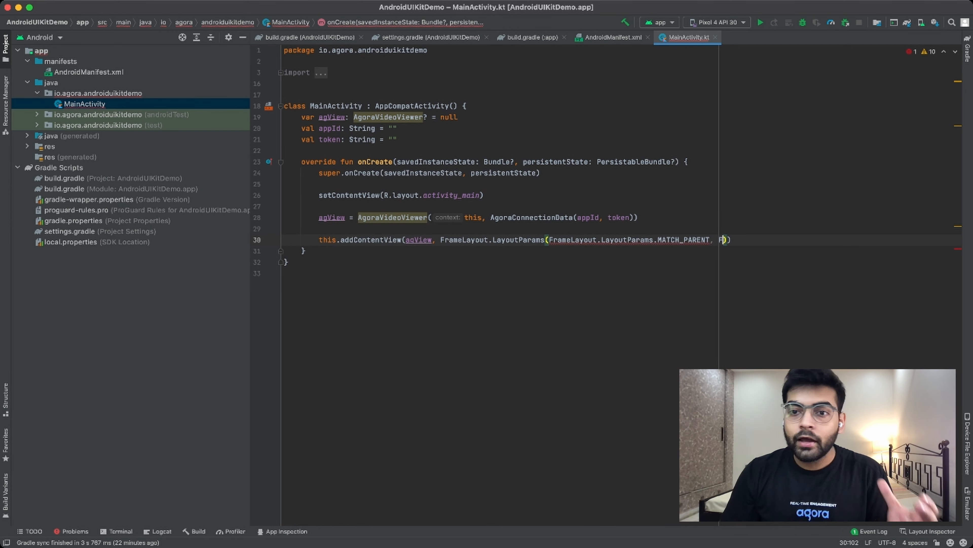
pyautogui.write('rameLayout.Layou')
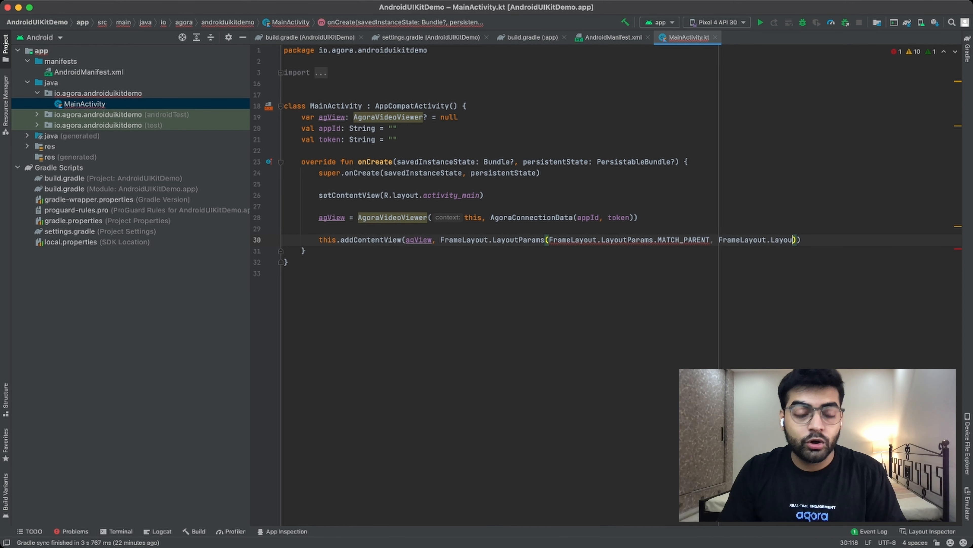
pyautogui.write('.MATCH_PARENT')
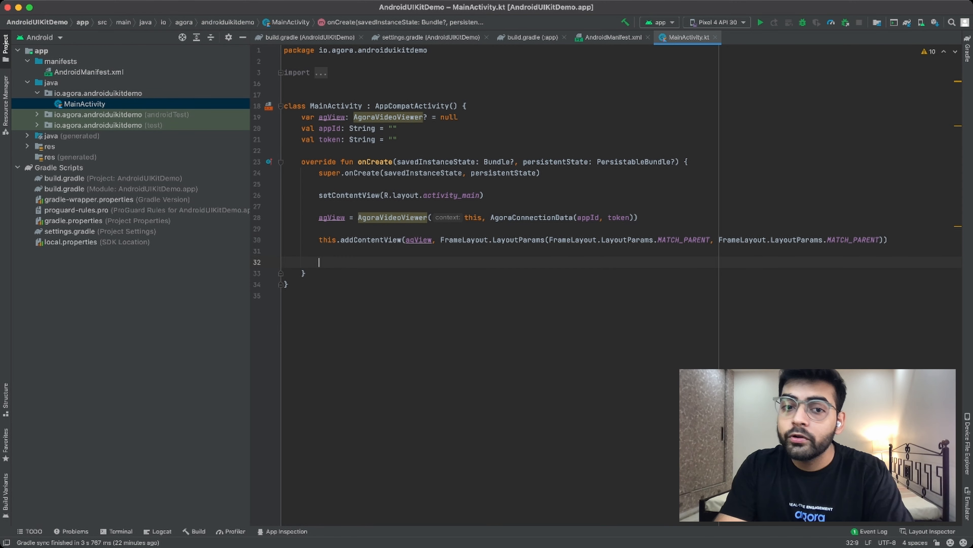
# - Write agView!!.join("test", role = Constants.CLIENT_ROLE_BROADCASTER) to join the test channel as broadcaster
pyautogui.write('ag')
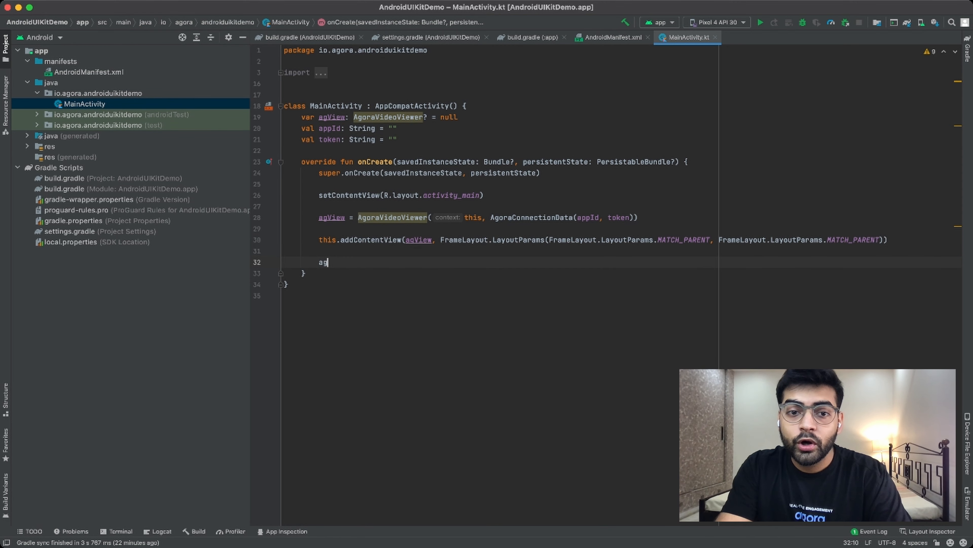
pyautogui.write('View!!.join')
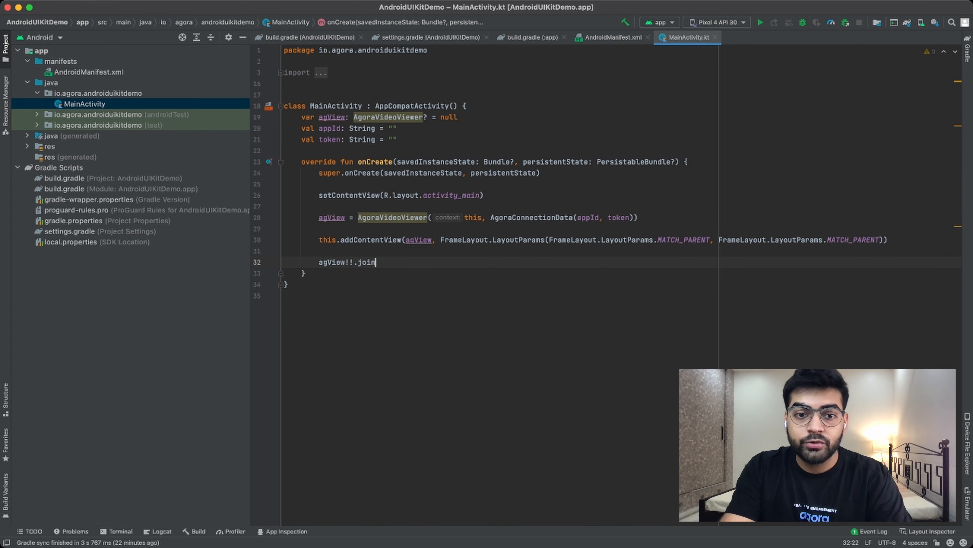
pyautogui.write('("test")')
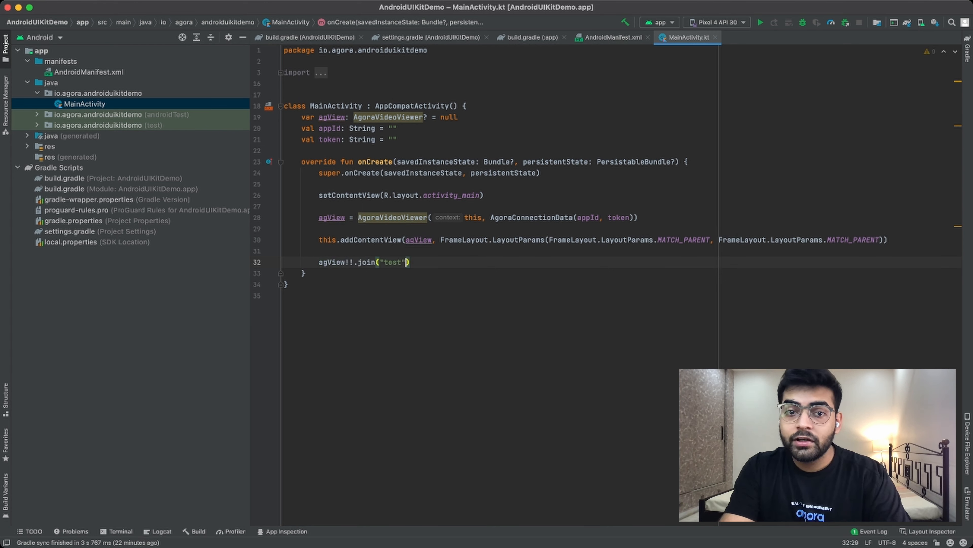
pyautogui.write(', role')
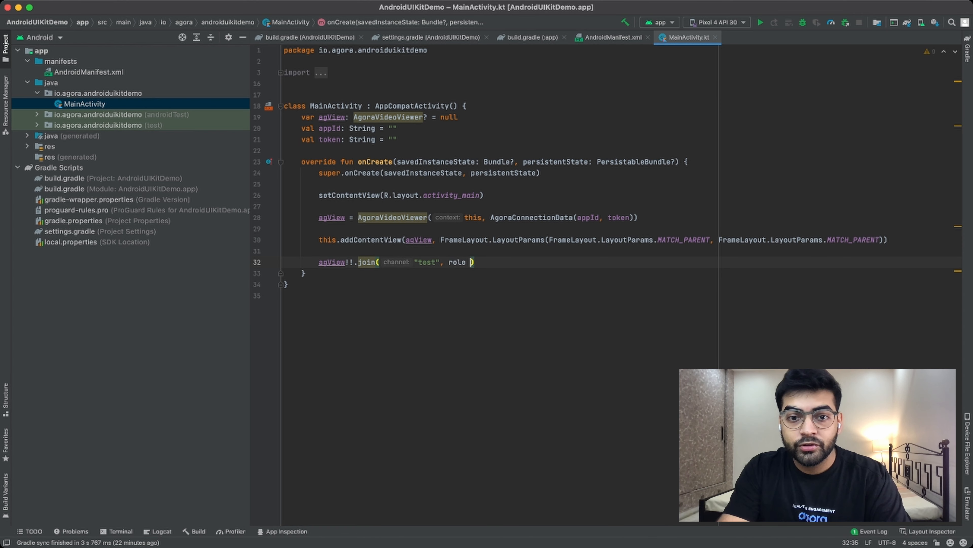
pyautogui.write('Const')
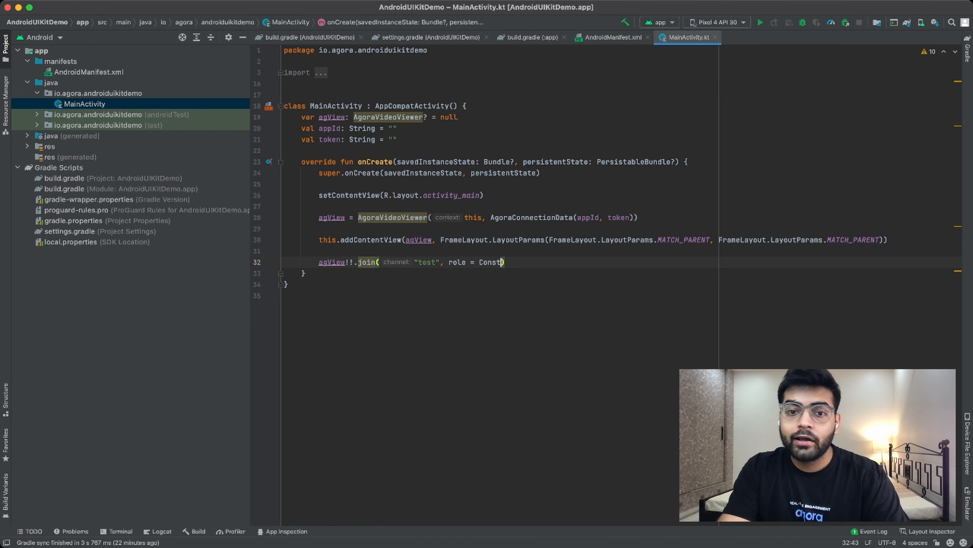
pyautogui.write('ants.')
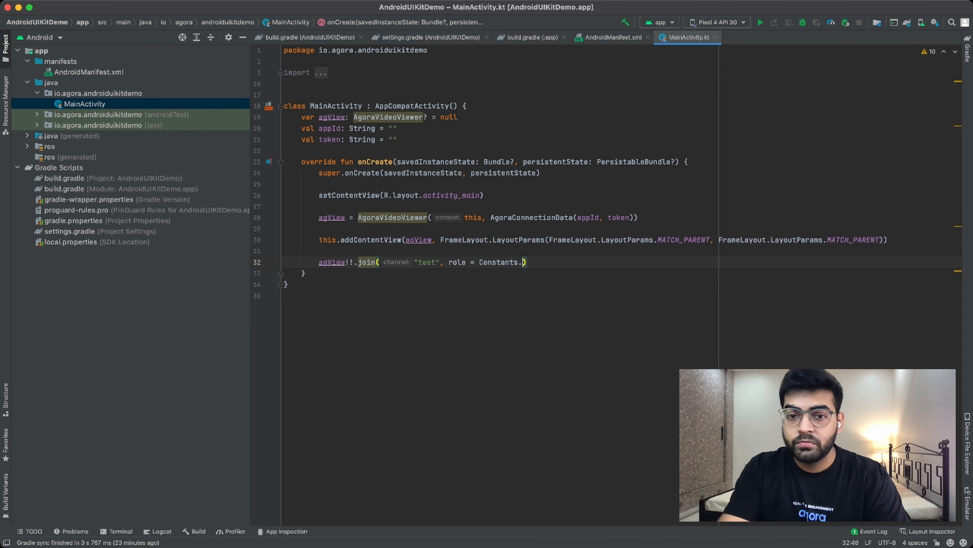
pyautogui.write('CLIENT_ROLE_BROADCASTER')
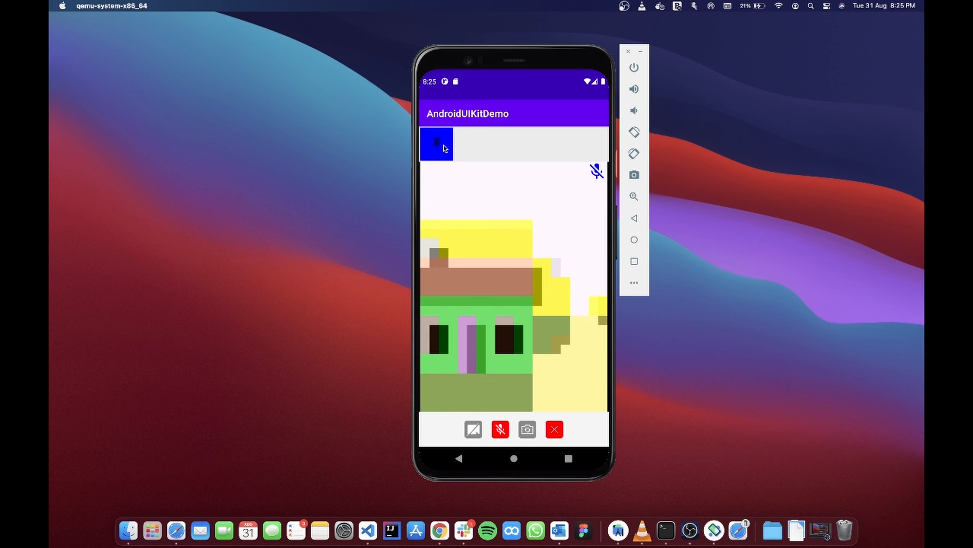
pyautogui.moveTo(473, 145)
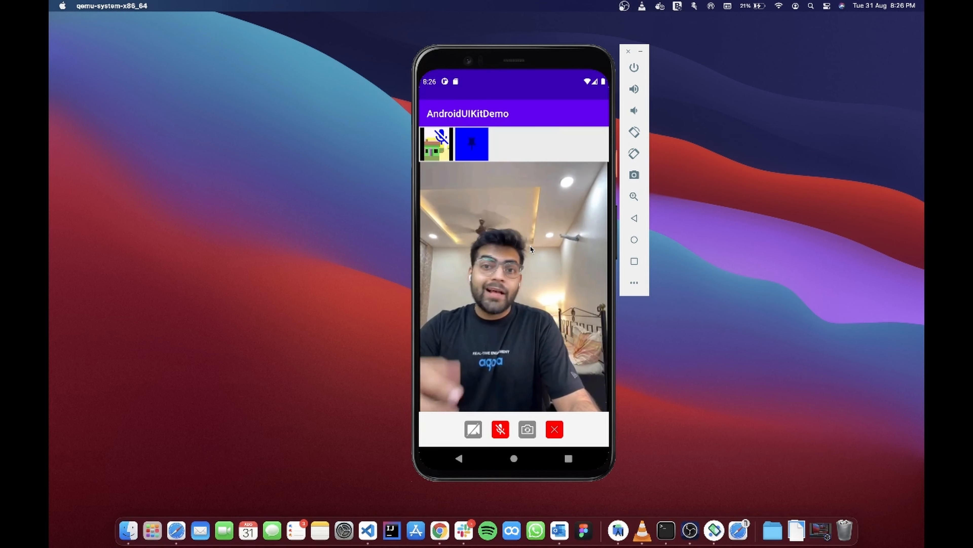
pyautogui.moveTo(490, 206)
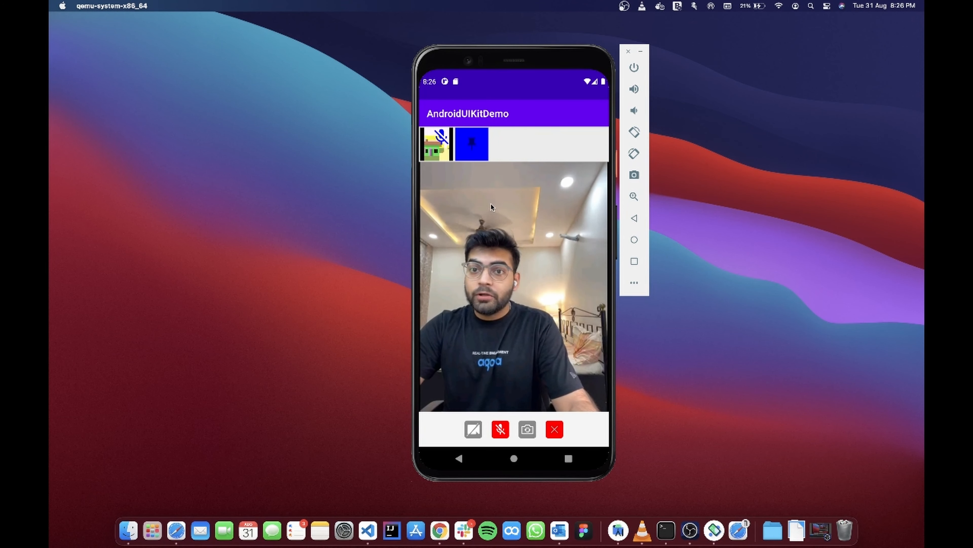